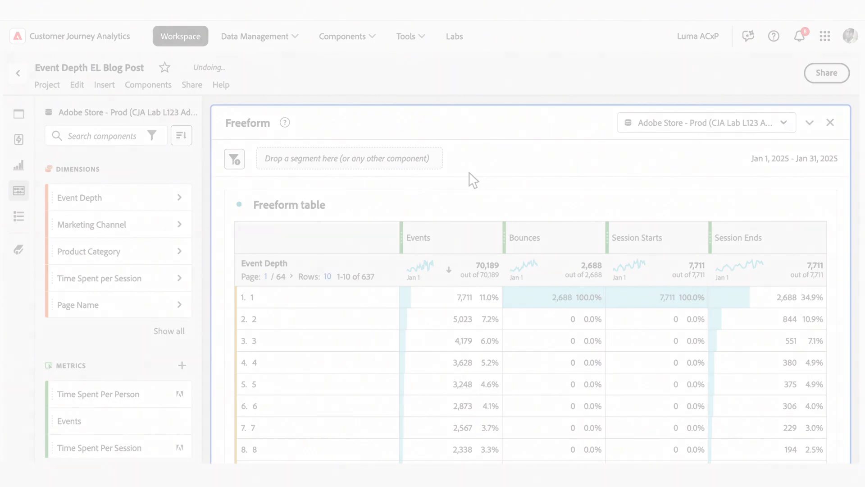
- Select the Event Depth dimension among the data view's included components
left_click(254, 36)
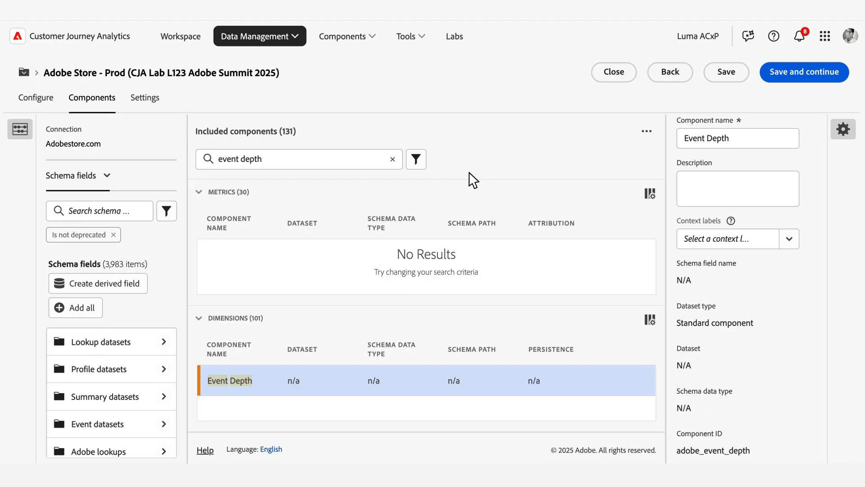
mouse_move(482, 394)
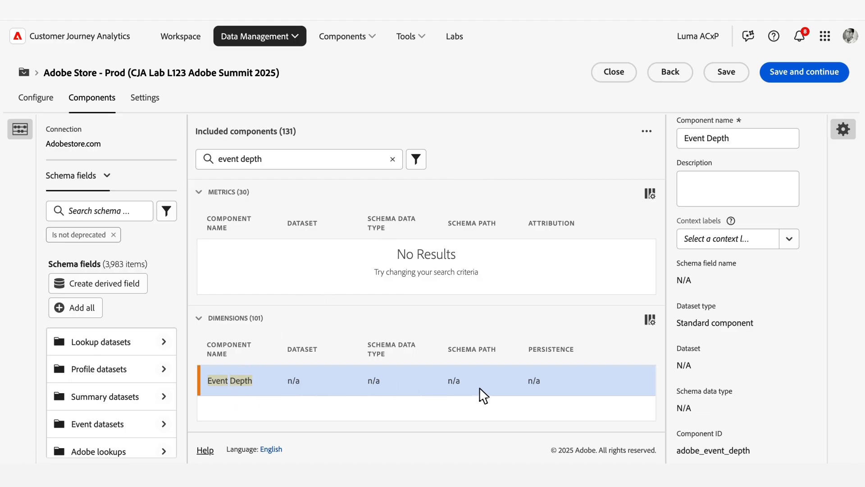
mouse_move(490, 396)
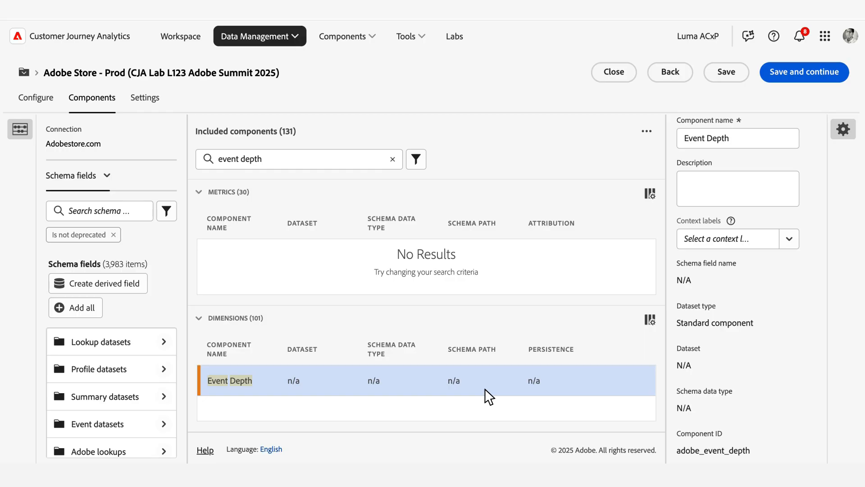
left_click(180, 37)
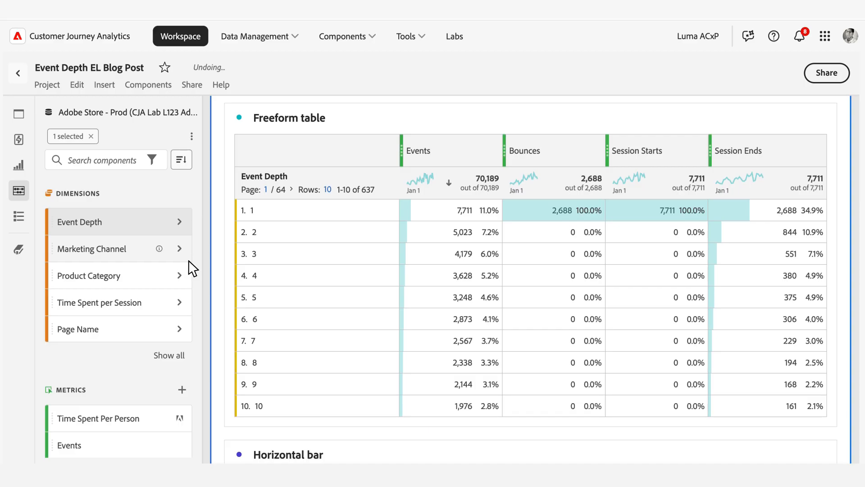
mouse_move(265, 293)
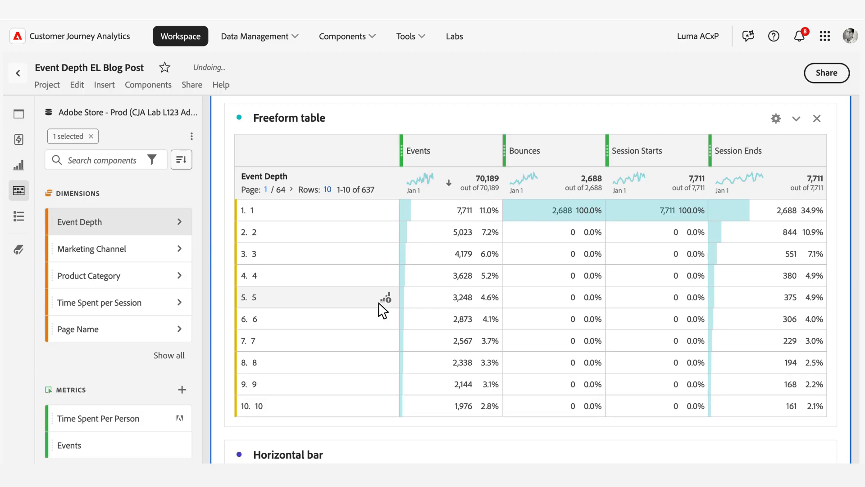
mouse_move(429, 364)
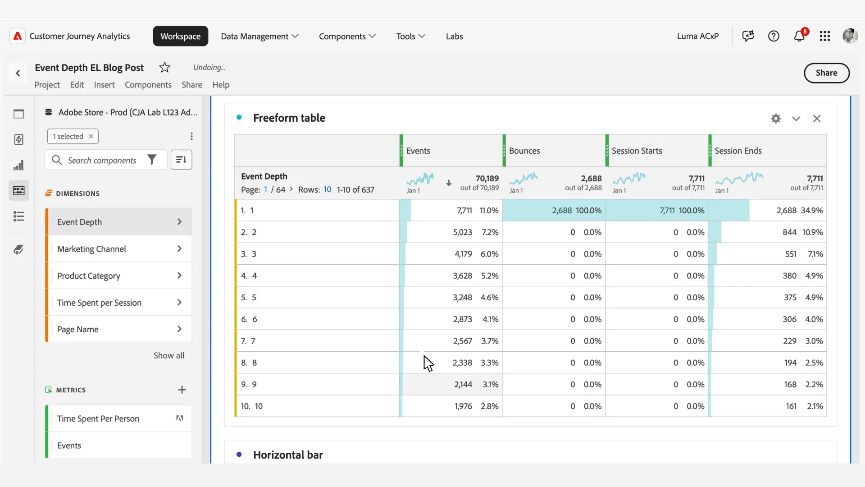
- Scroll down past the Event Depth freeform table to the horizontal bar charts
scroll("down", 3)
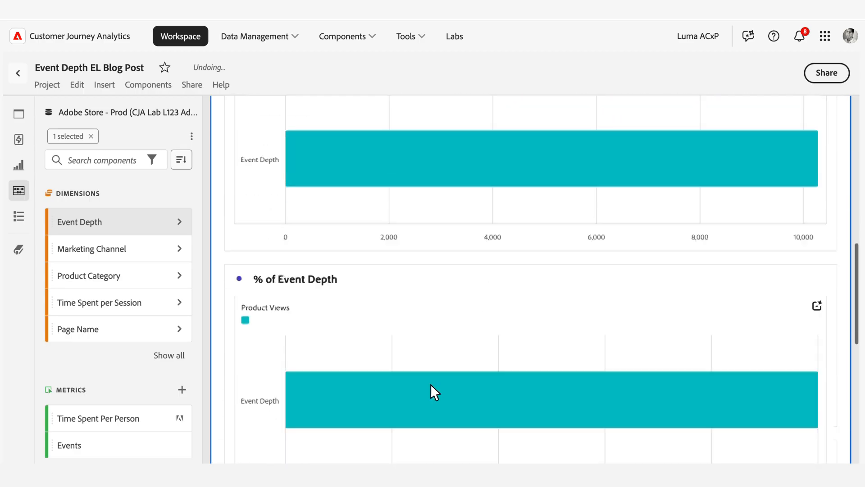